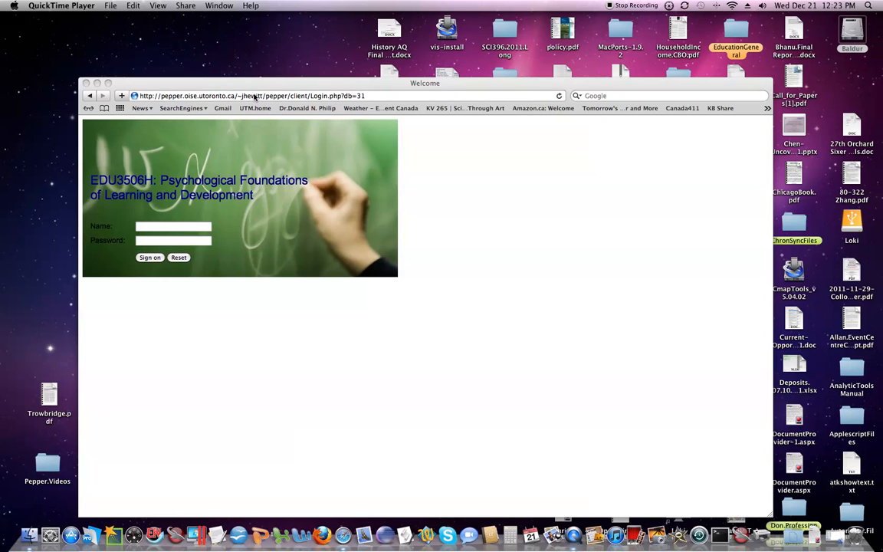
mouse_move(379, 98)
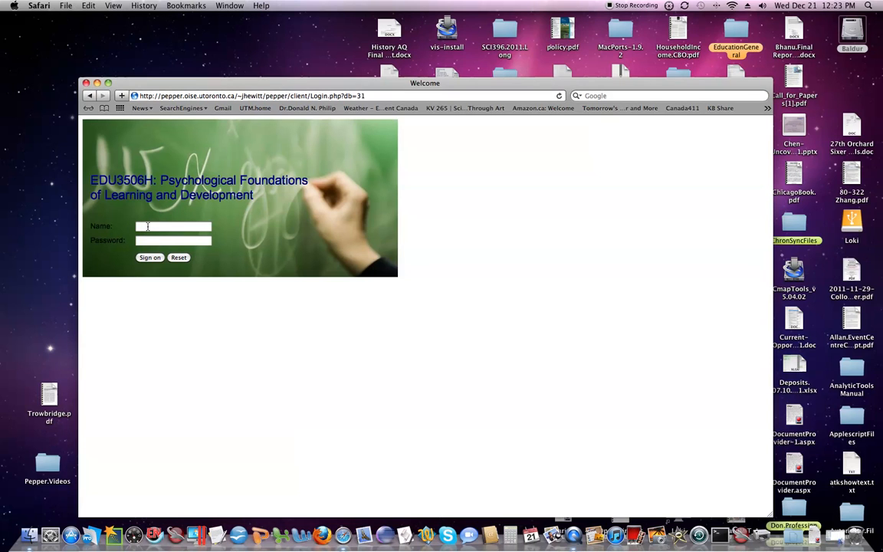
left_click(174, 226)
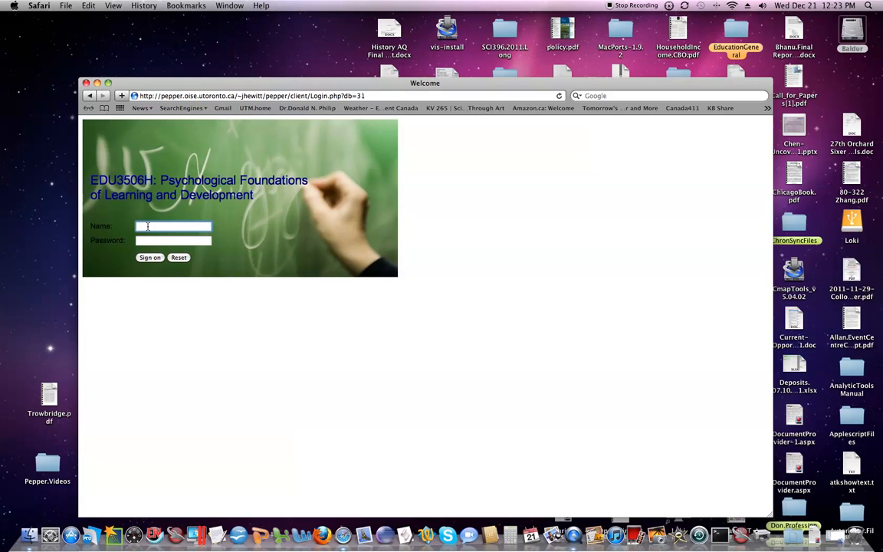
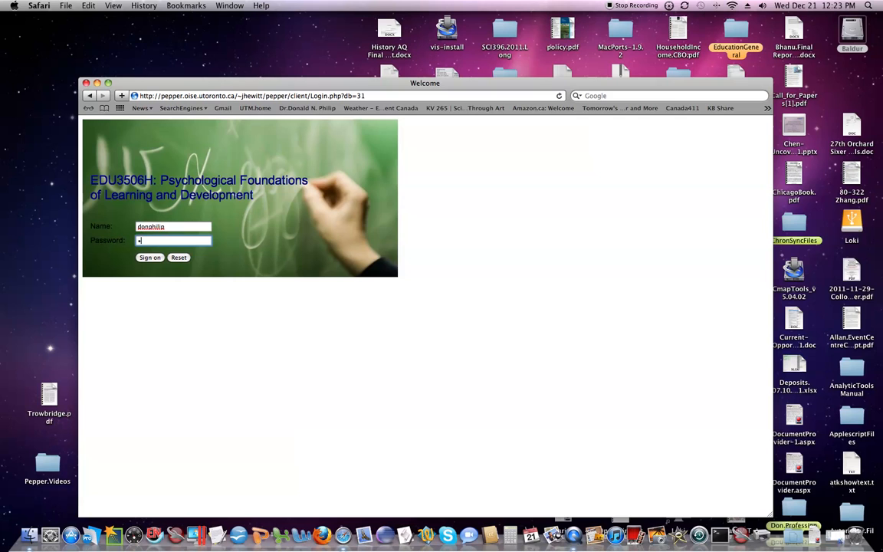
type("password")
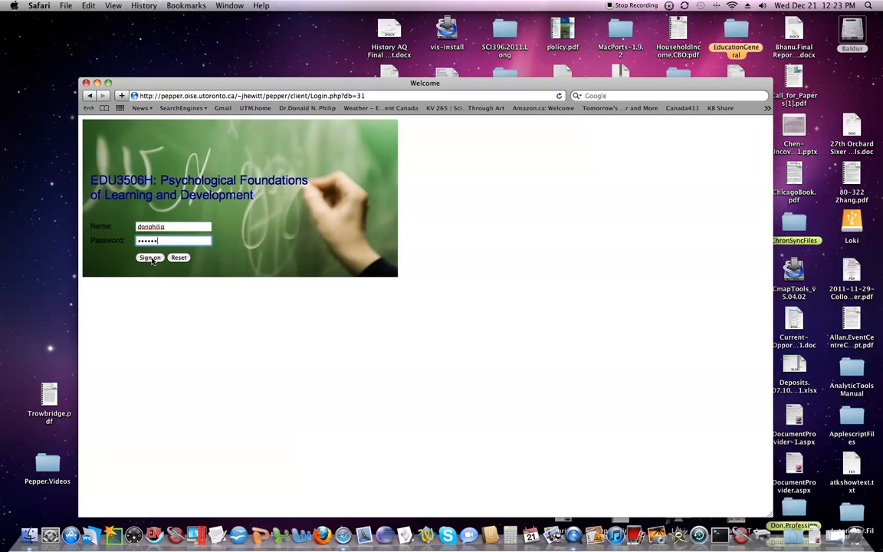
left_click(150, 257)
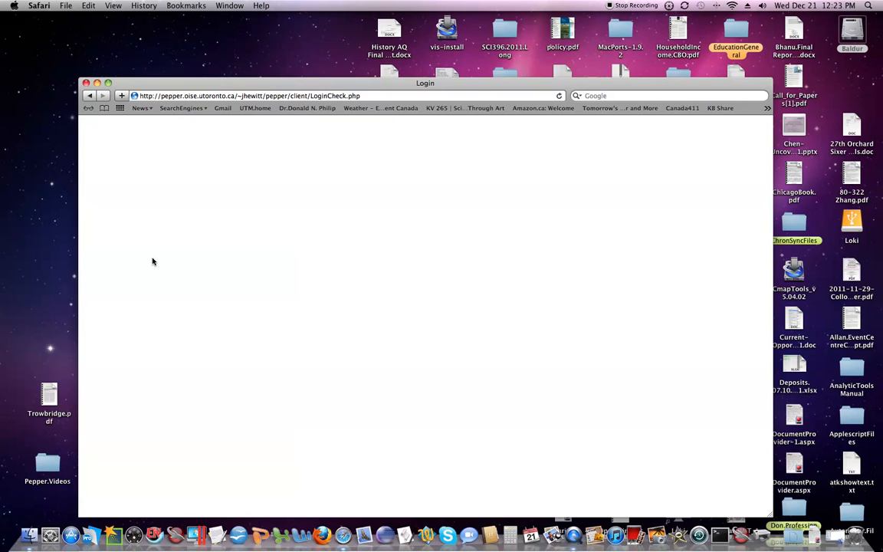